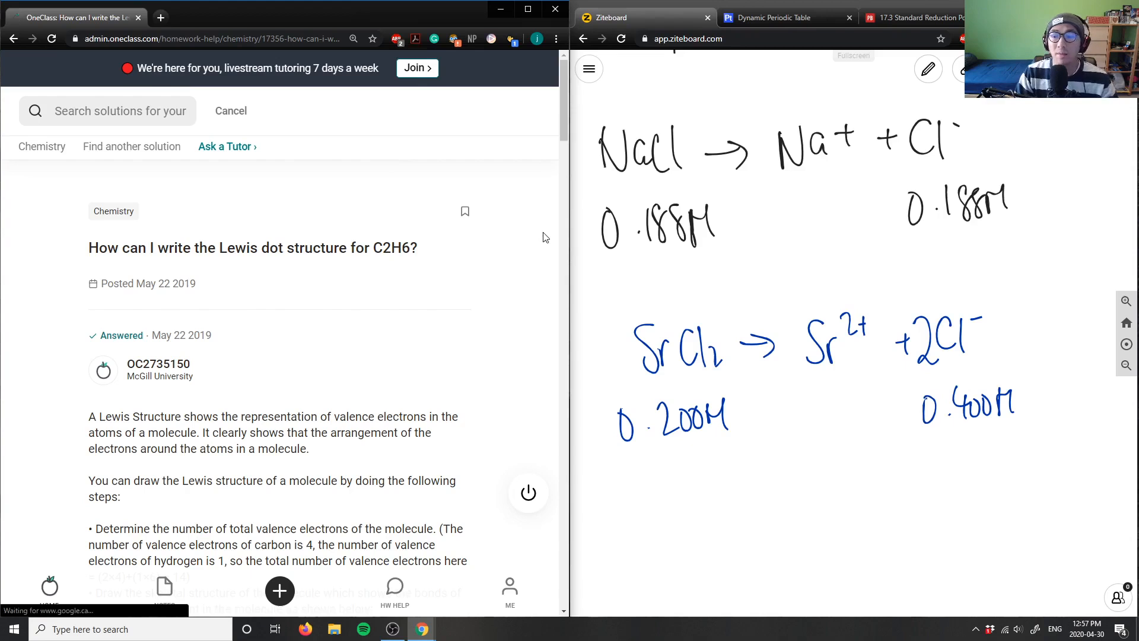
mouse_move(522, 284)
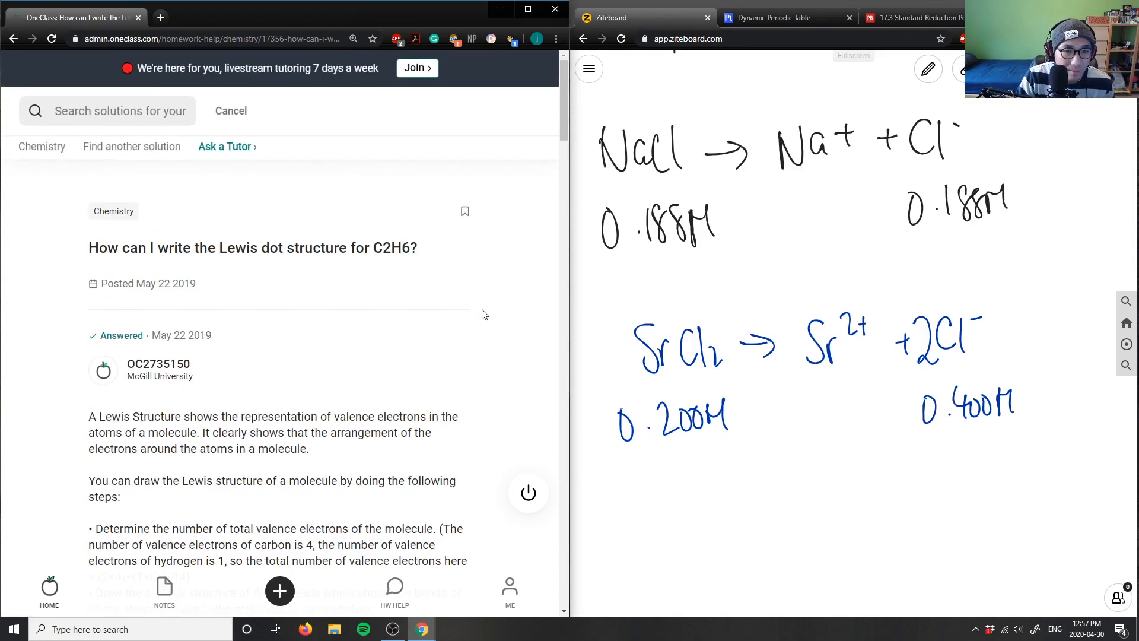
mouse_move(959, 202)
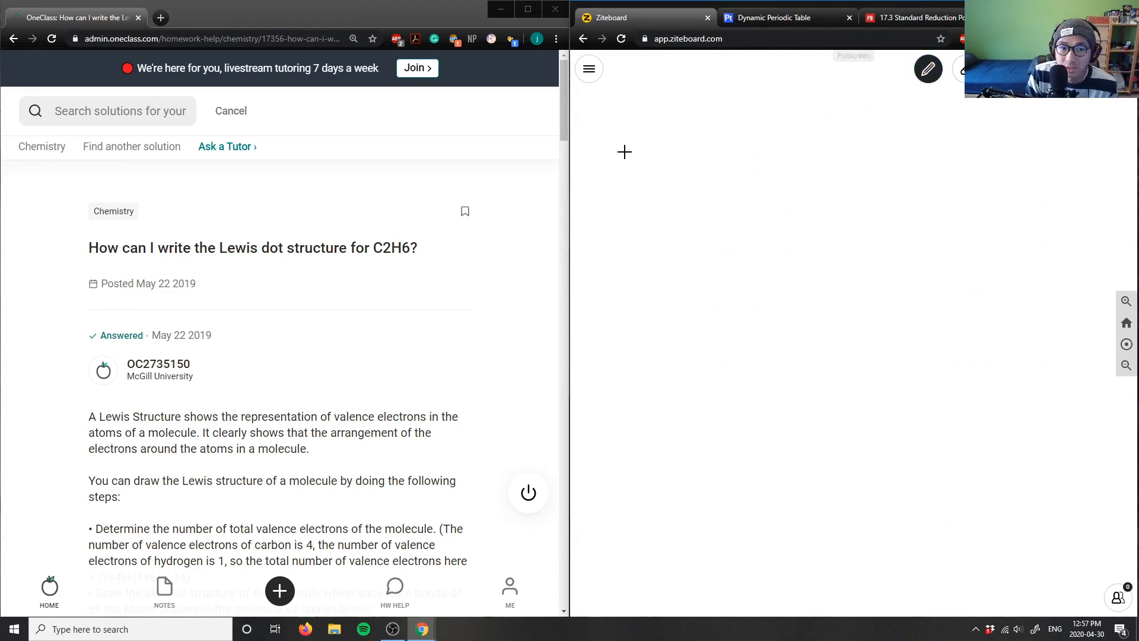
Step: Handwrite '11) C2H6 Lewis Dot Structure.' at the top and start a carbon below
left_click_drag(617, 156, 650, 211)
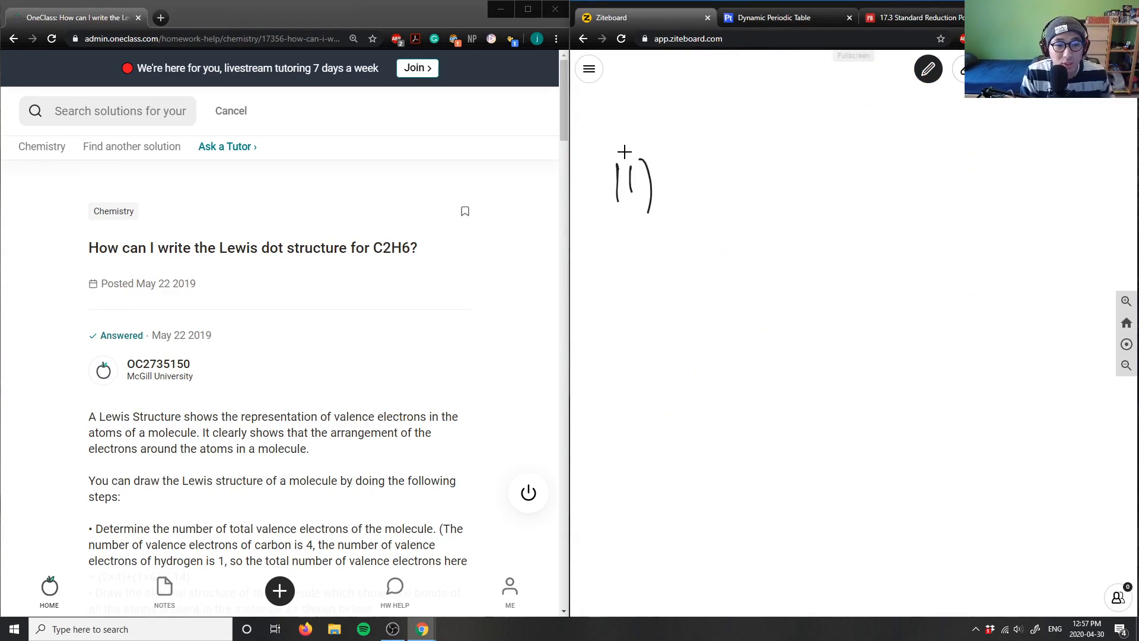
left_click_drag(719, 164, 702, 204)
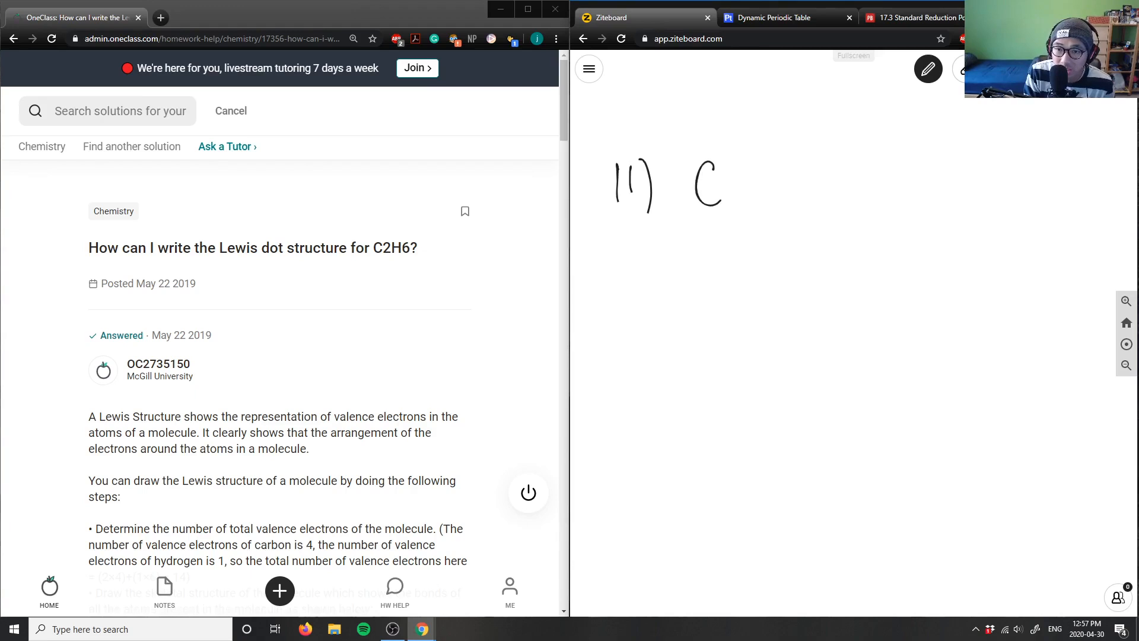
left_click_drag(726, 185, 828, 197)
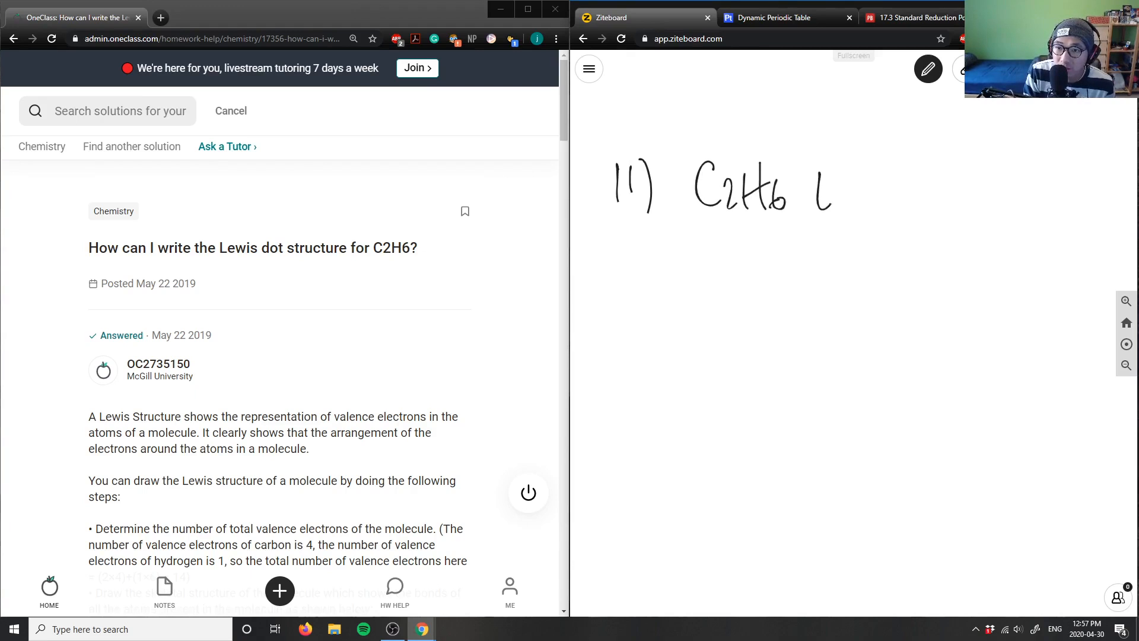
left_click_drag(813, 192, 959, 196)
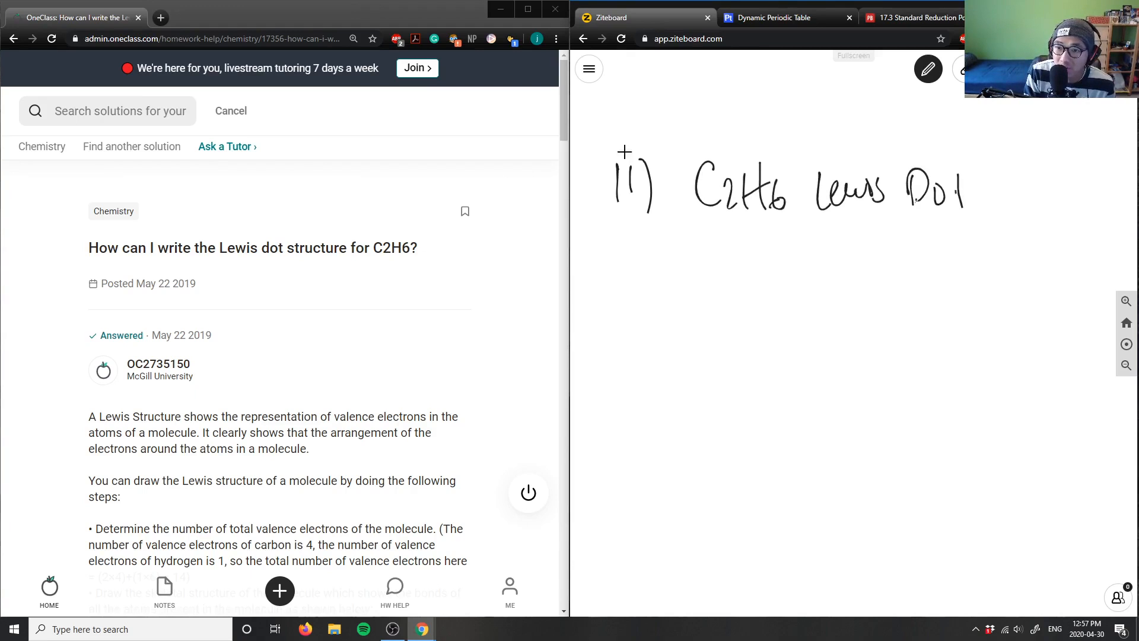
left_click_drag(970, 186, 1090, 185)
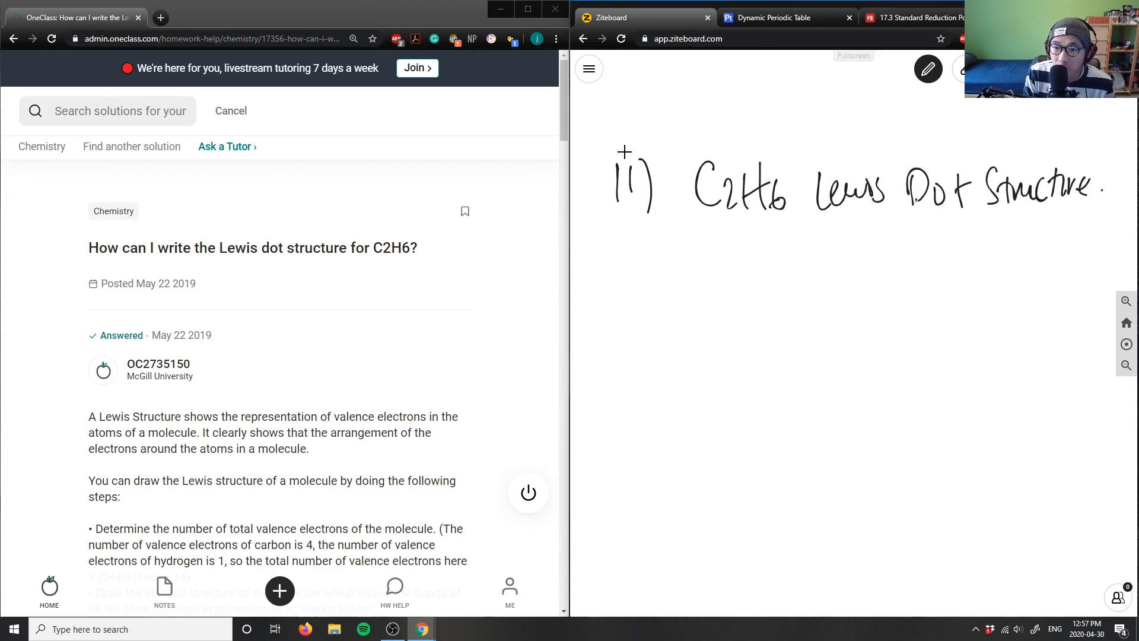
left_click_drag(785, 334, 755, 371)
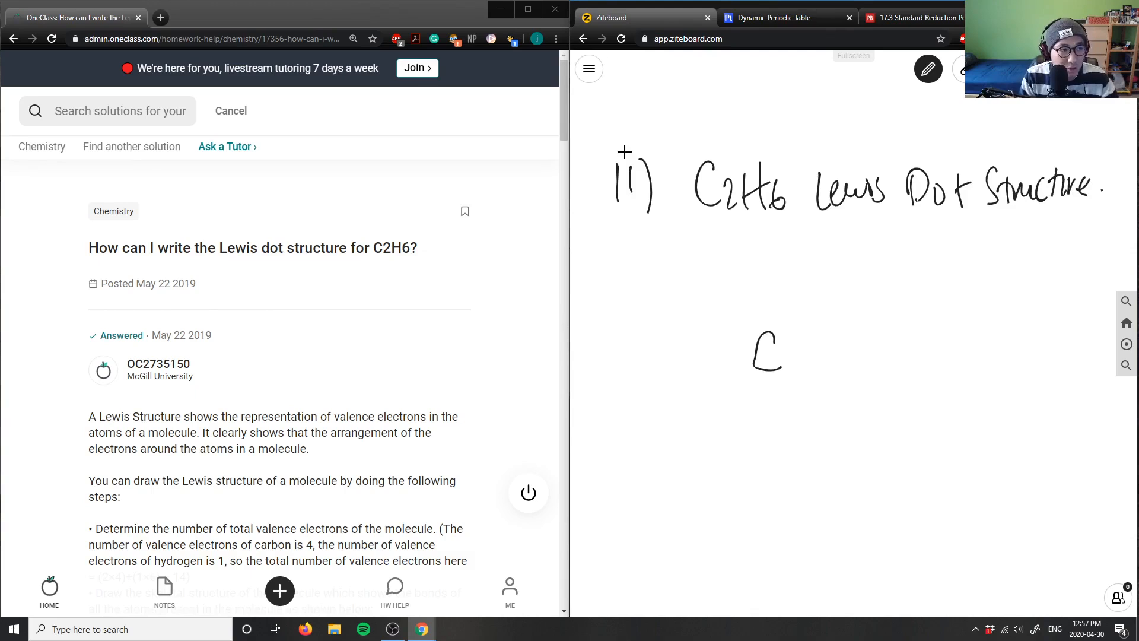
Step: Sketch the C–C skeleton with six bonded hydrogens and write 'ethane' beside it
left_click_drag(802, 340, 825, 340)
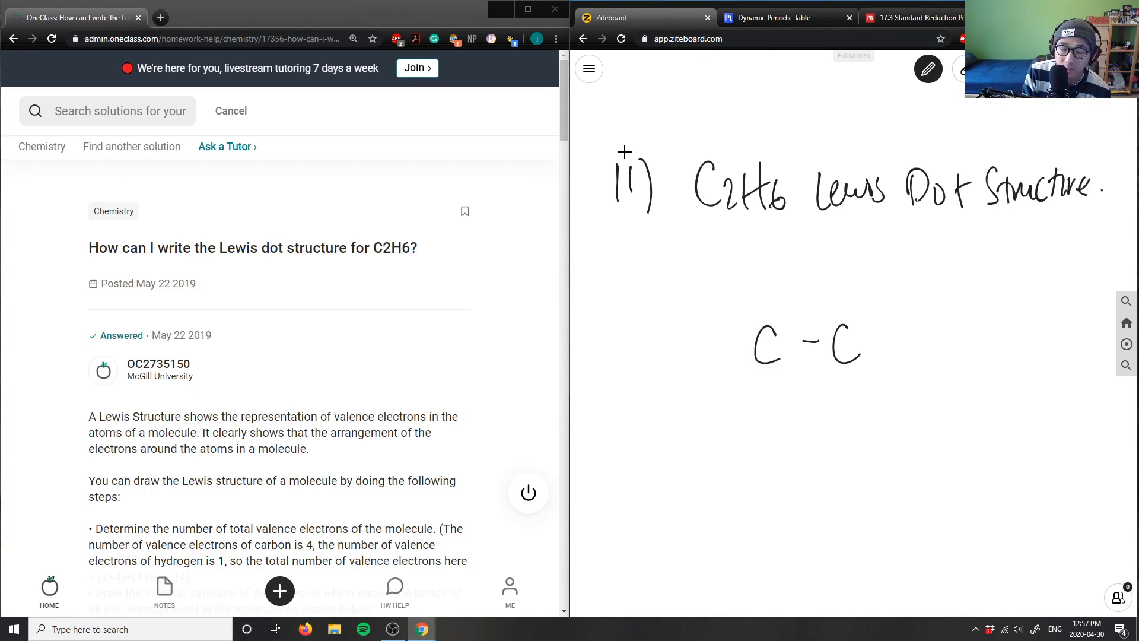
left_click_drag(690, 174, 734, 210)
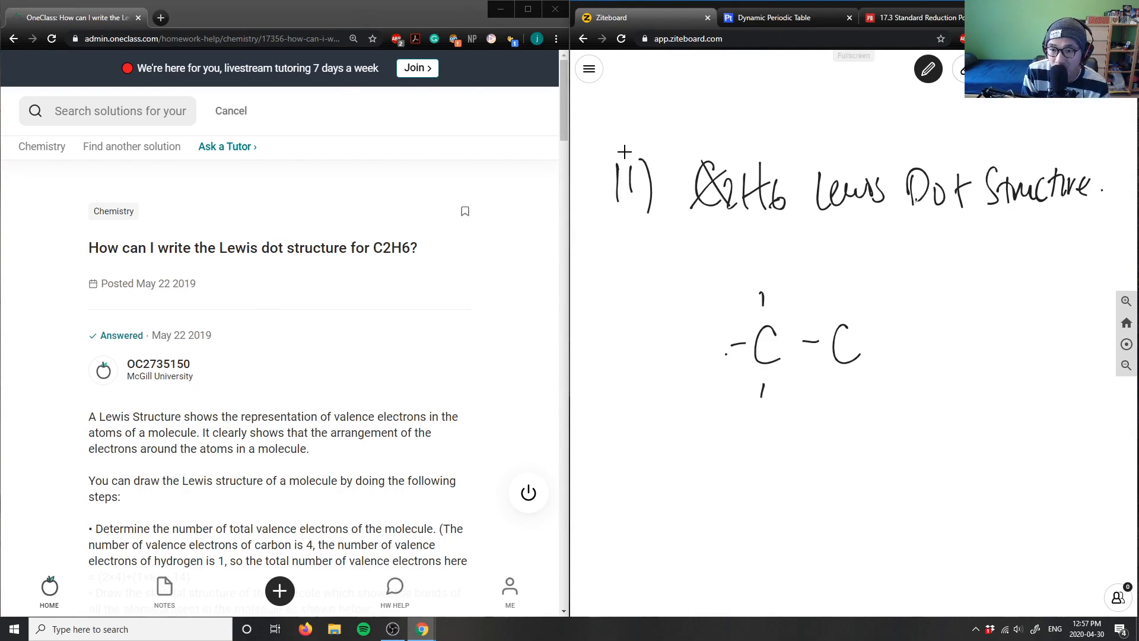
left_click_drag(839, 301, 847, 400)
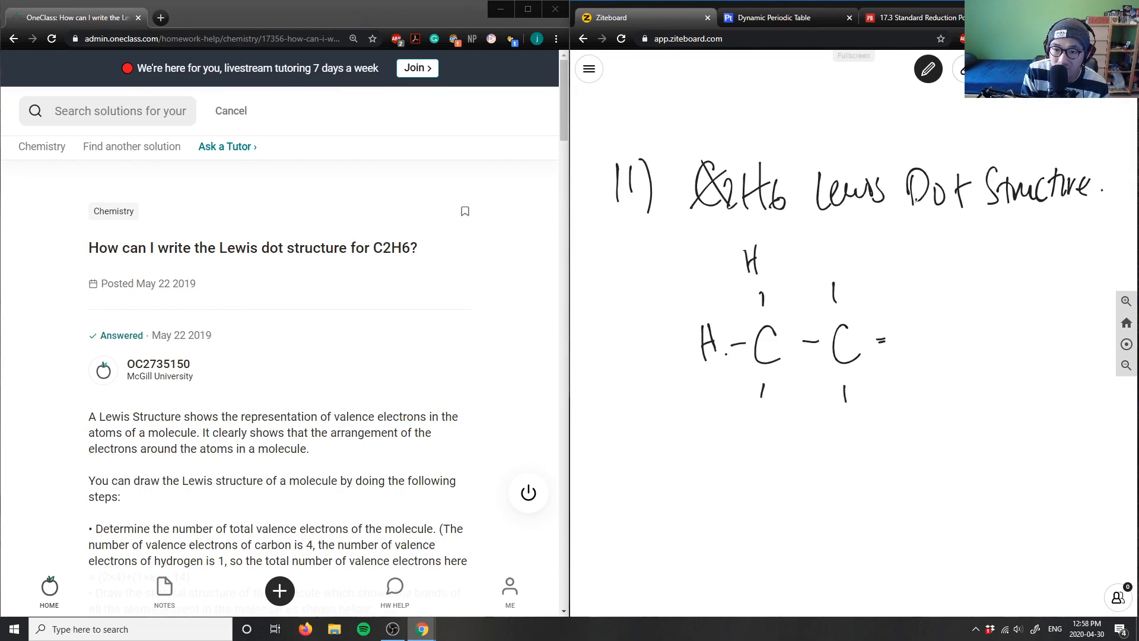
left_click_drag(755, 432, 857, 450)
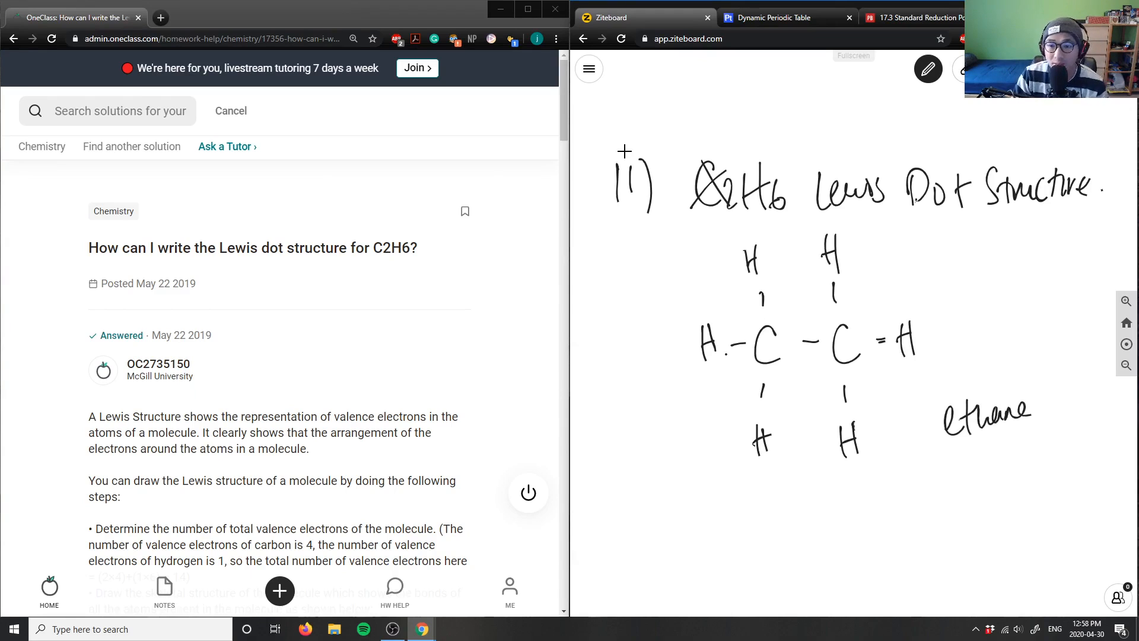
Step: Scroll OneClass to the skeletal and electron-dot diagrams, selecting blue ink along the way
scroll("down", 3)
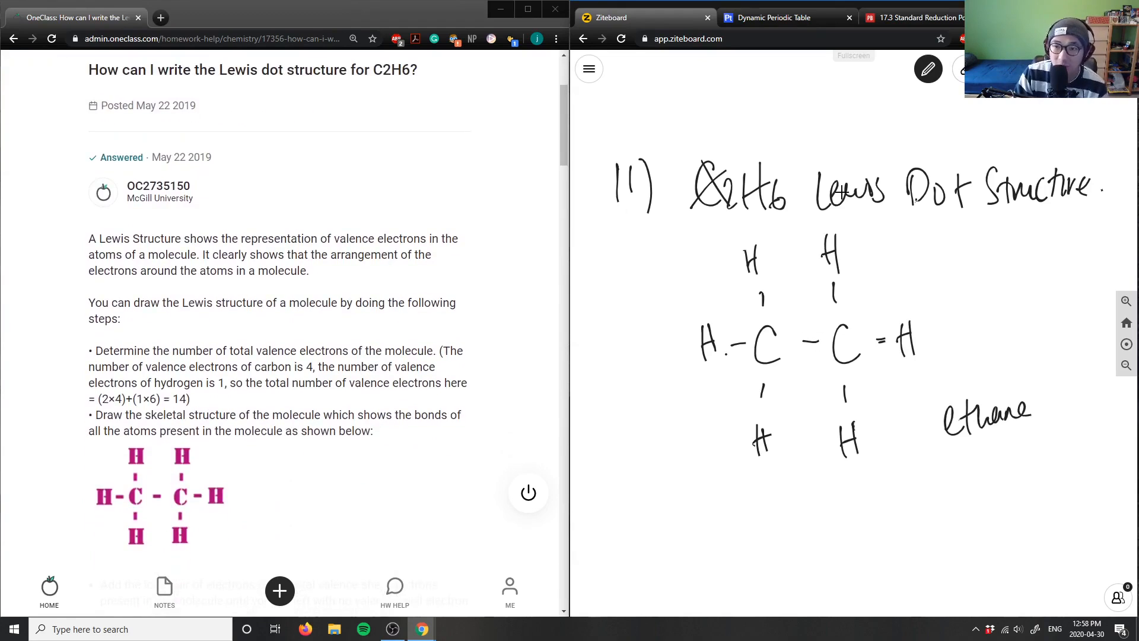
left_click(928, 68)
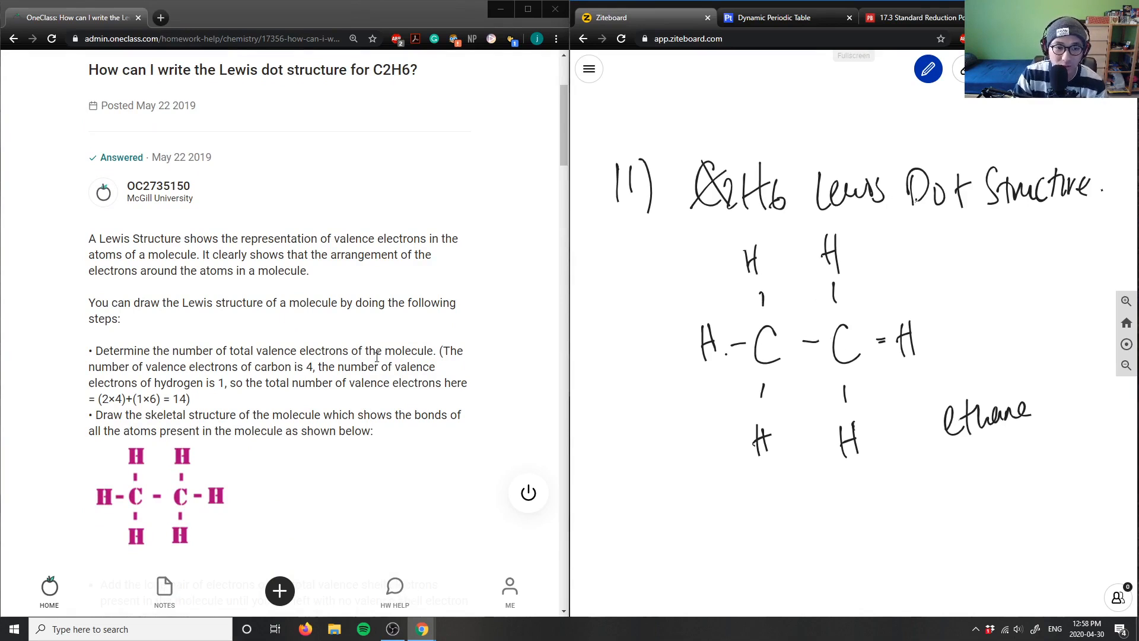
scroll("down", 3)
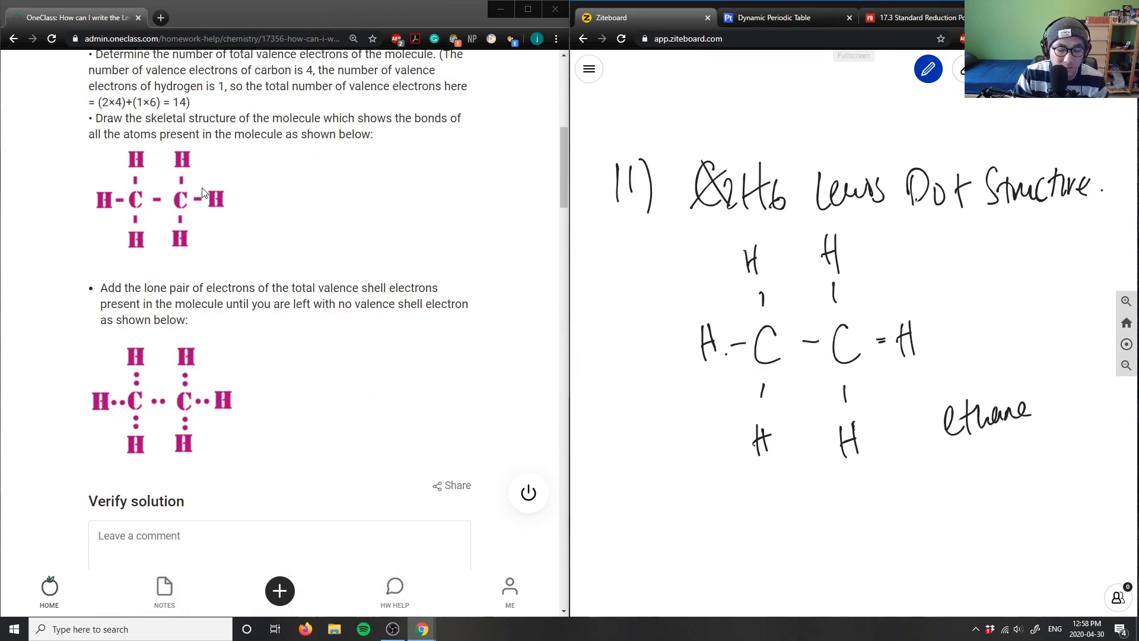
mouse_move(195, 213)
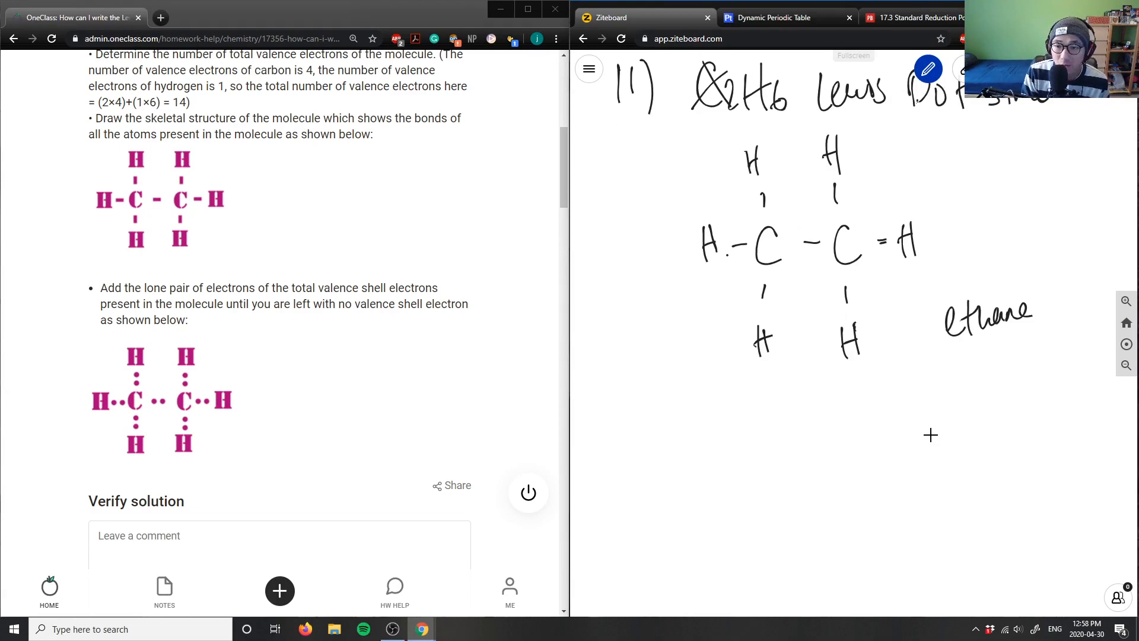
Step: Draw the blue electron-dot C2H6 structure with dot pairs beneath the ethane skeleton
left_click_drag(751, 472, 770, 498)
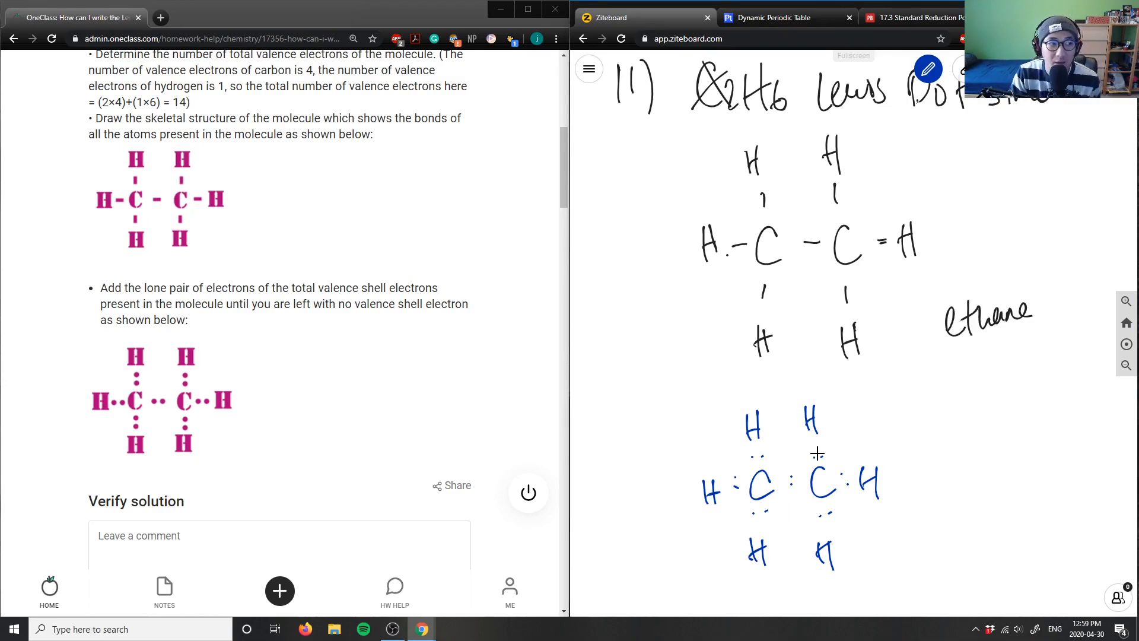
mouse_move(850, 408)
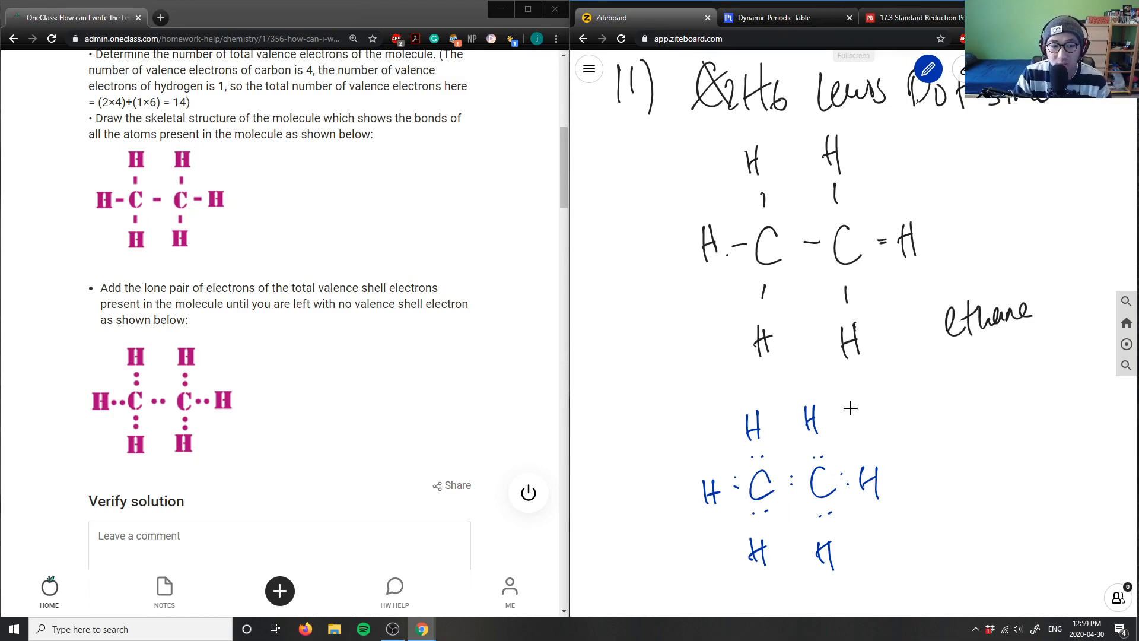
mouse_move(386, 379)
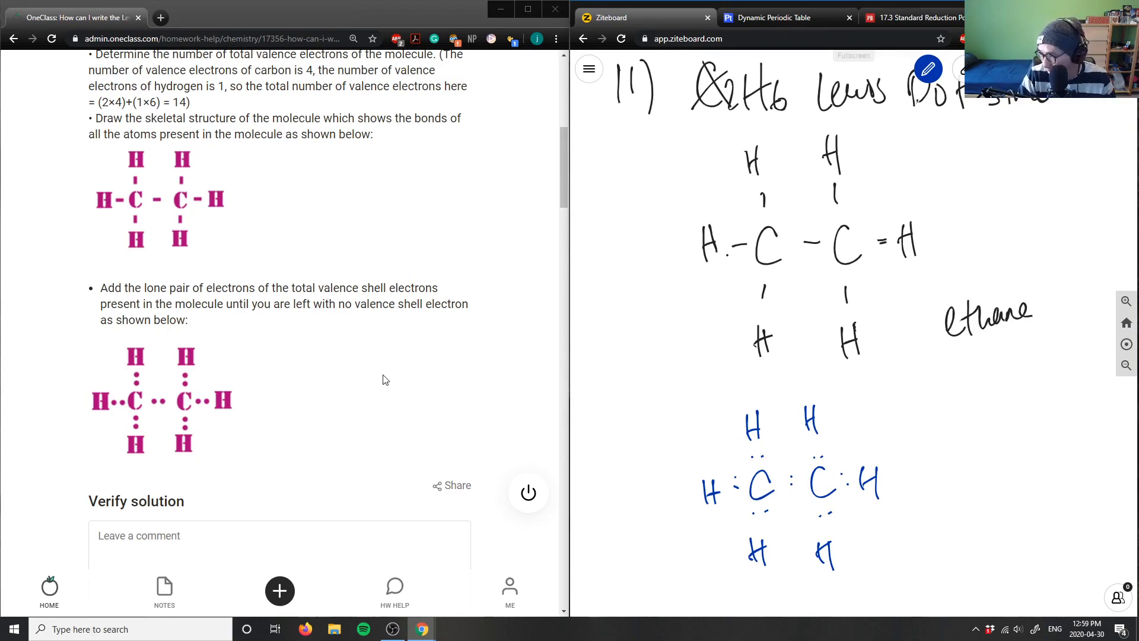
Step: Submit the verification comment 'Solution is correct, good analysis!' on the OneClass answer
scroll("down", 3)
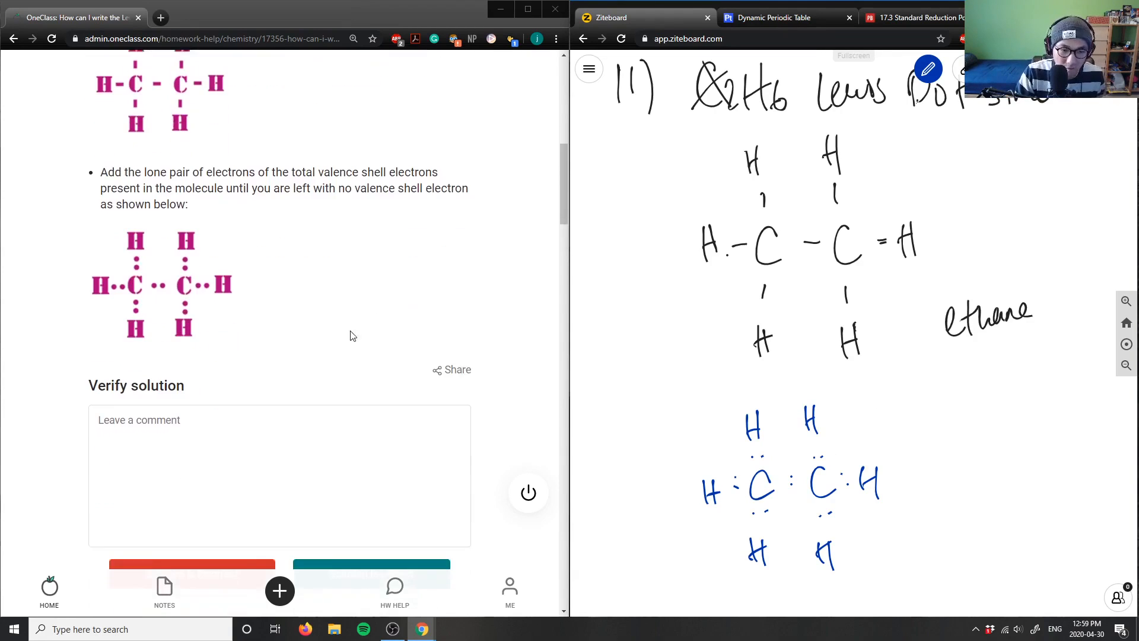
type("Soluti")
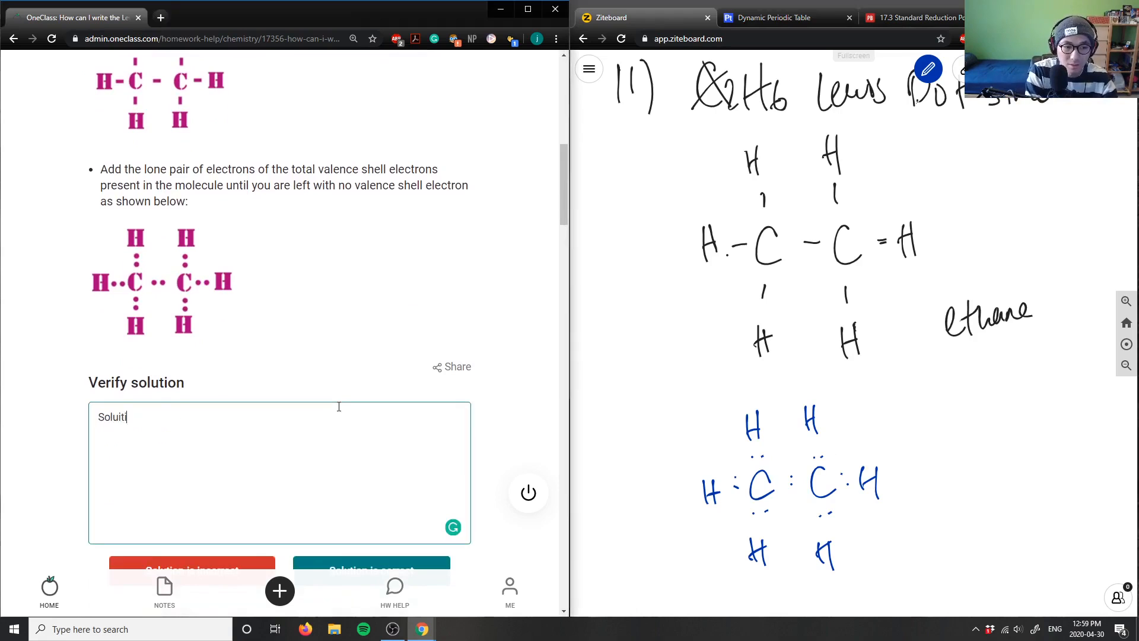
type("Solution is correct")
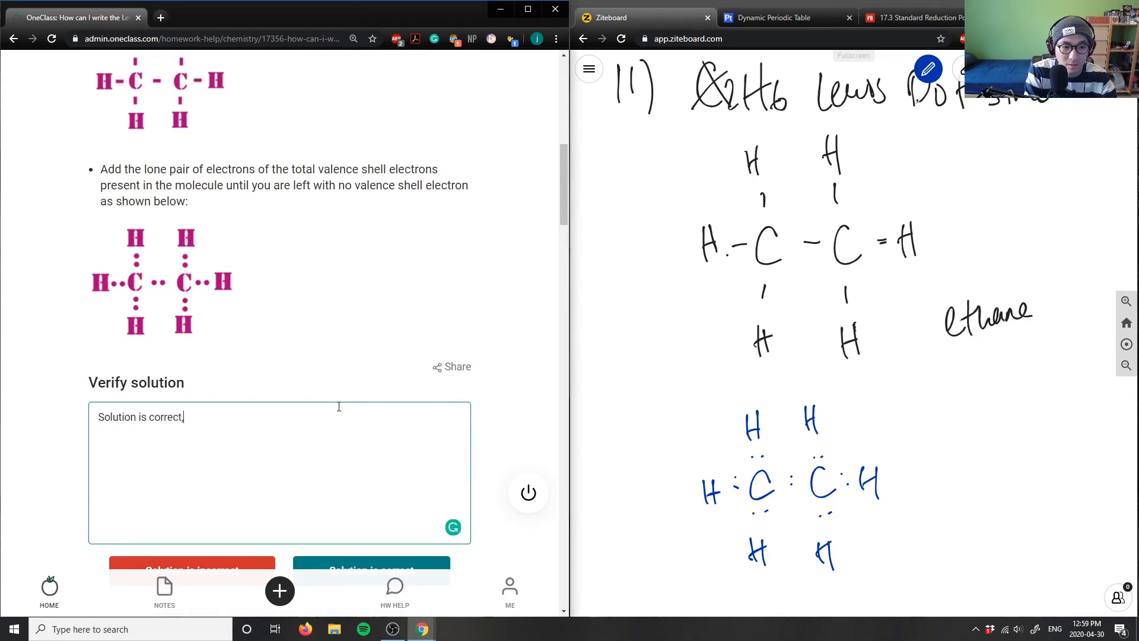
type(", good analysis!")
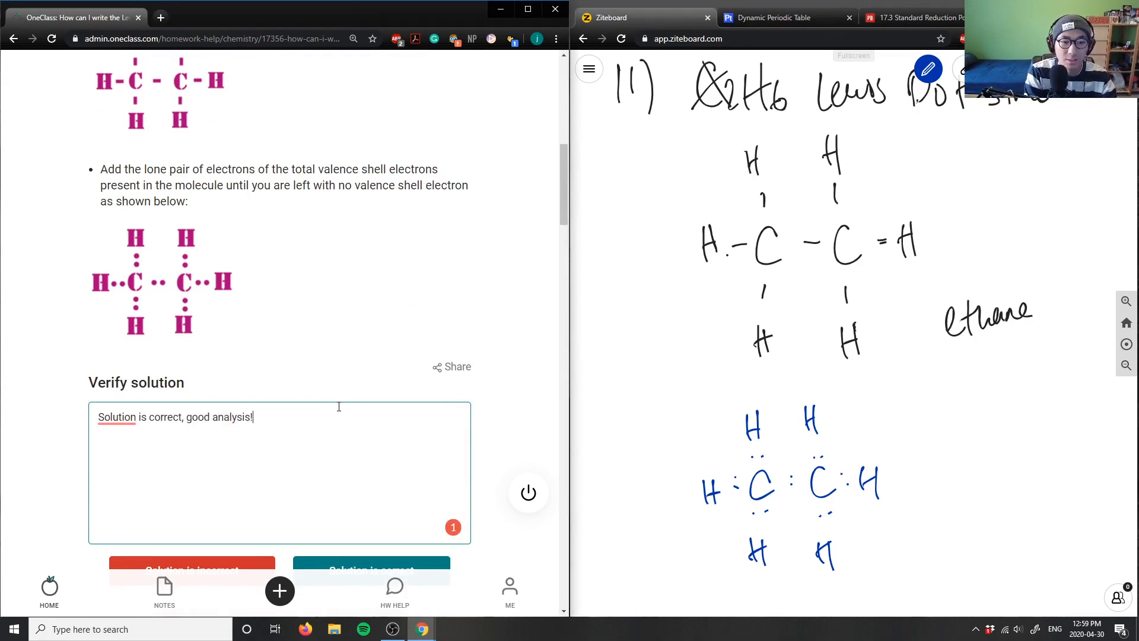
left_click(452, 527)
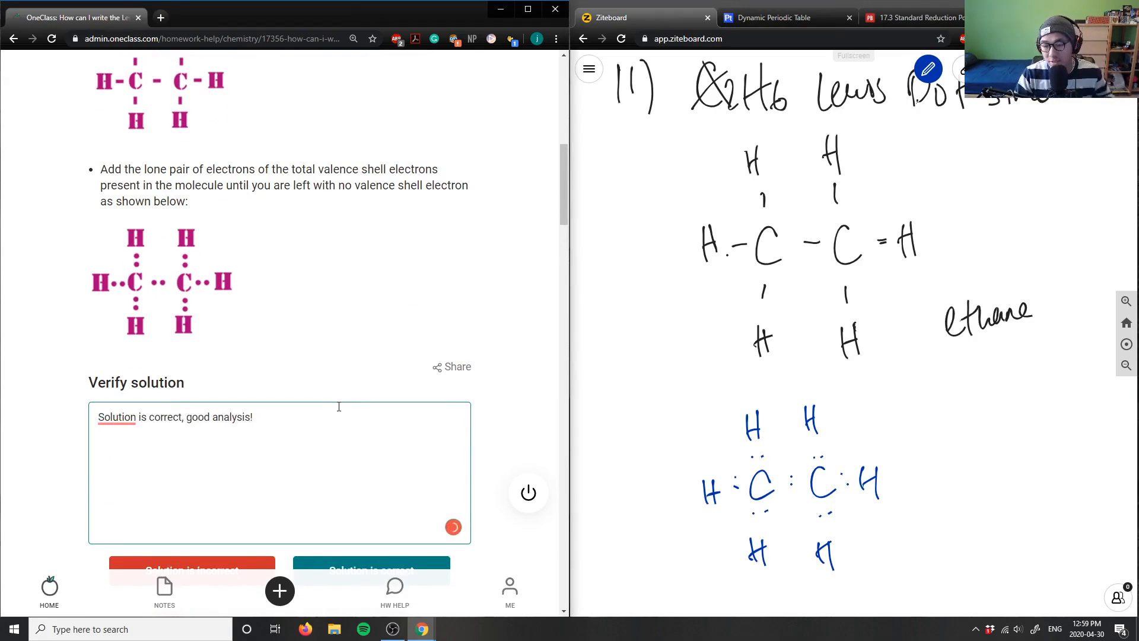